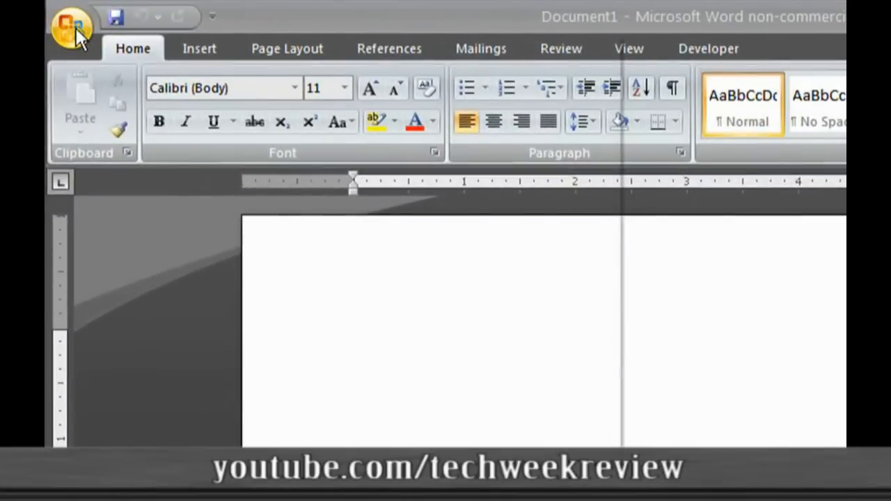
# Step: Start a new document and search Microsoft Office Online templates for 'mla'
pyautogui.click(67, 26)
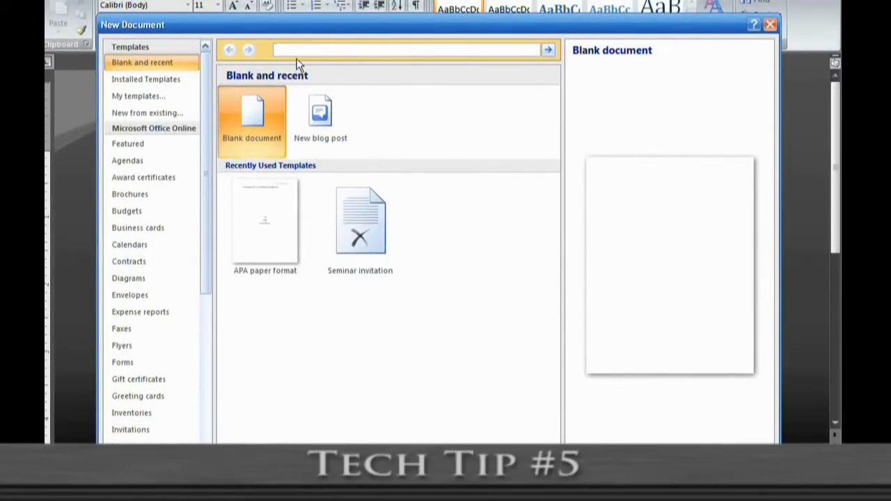
pyautogui.click(404, 50)
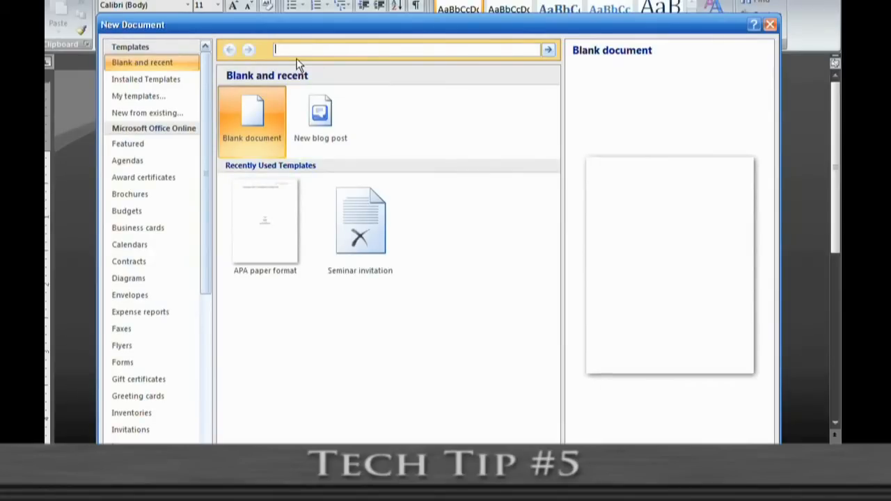
pyautogui.write('mla')
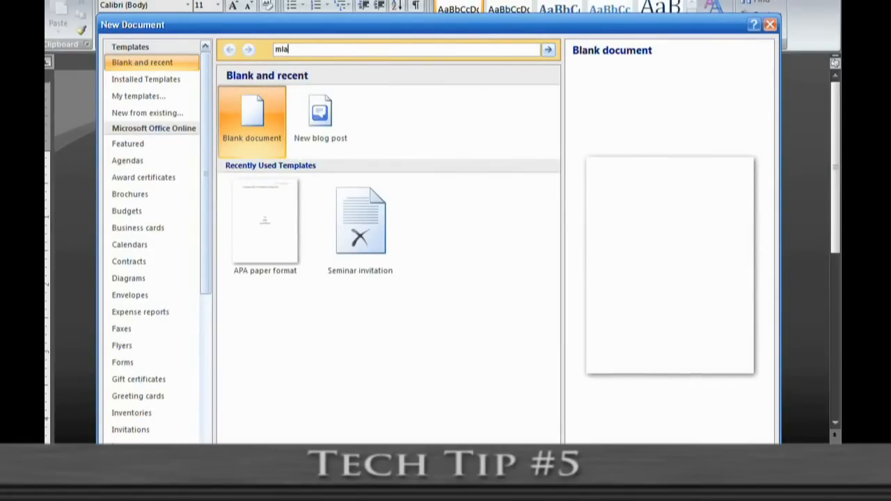
pyautogui.click(548, 50)
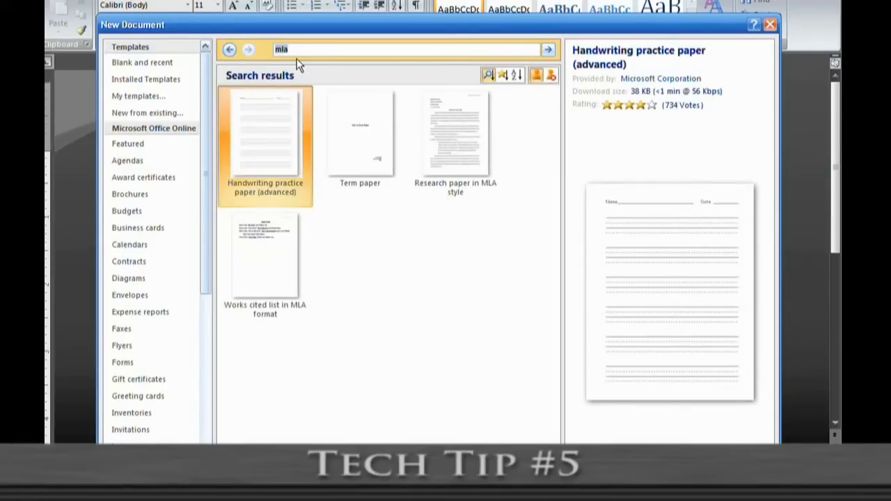
pyautogui.moveTo(373, 152)
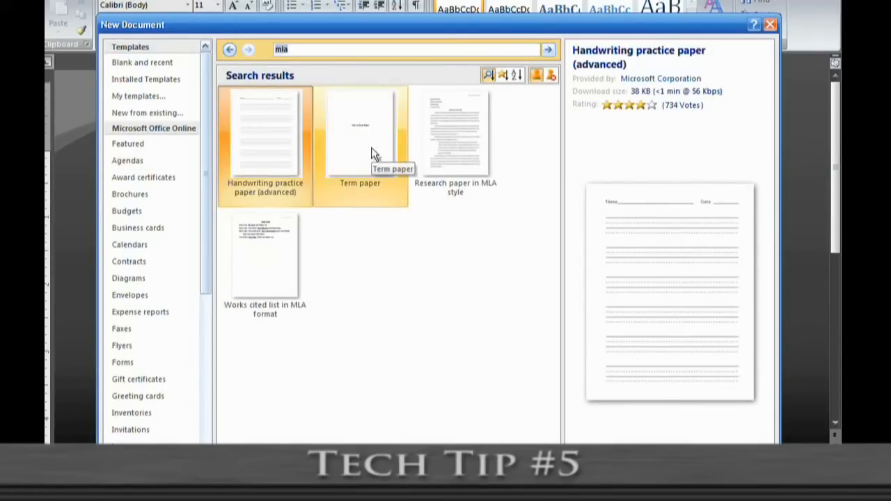
# Step: Select the Term paper template from the MLA search results for preview
pyautogui.click(359, 137)
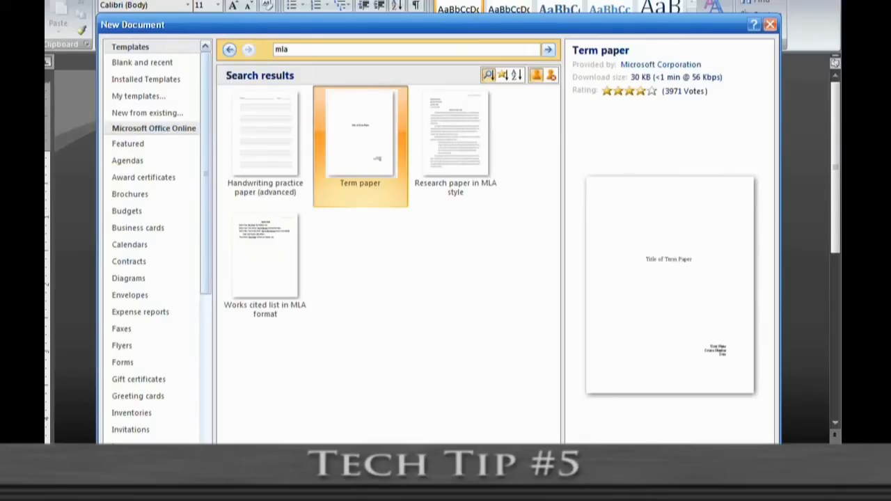